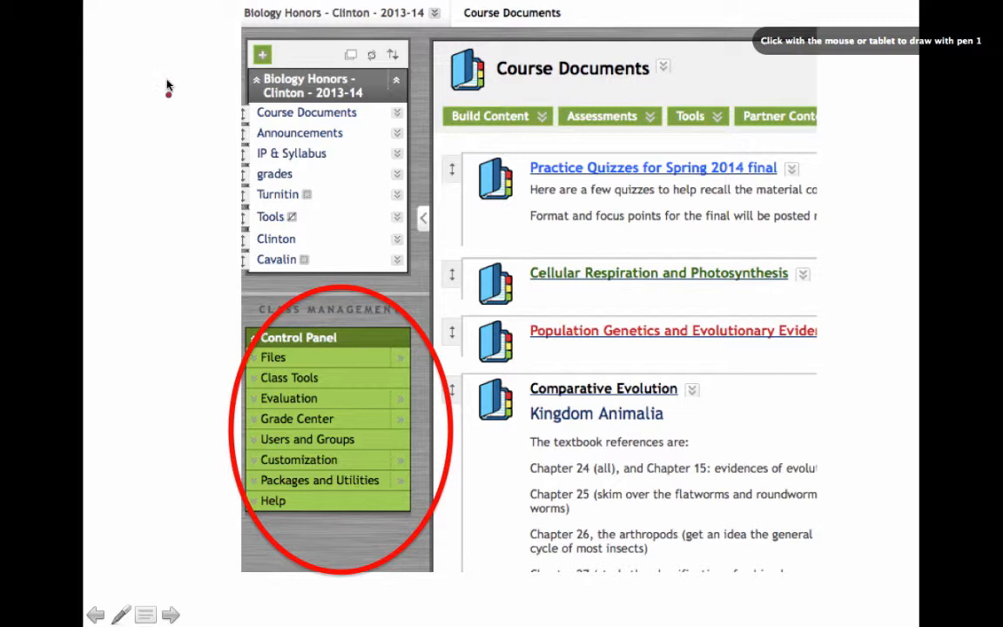
- Advance past the Control Panel and Export/Archive slides to the Select Class Materials slide
drag(168, 87, 235, 48)
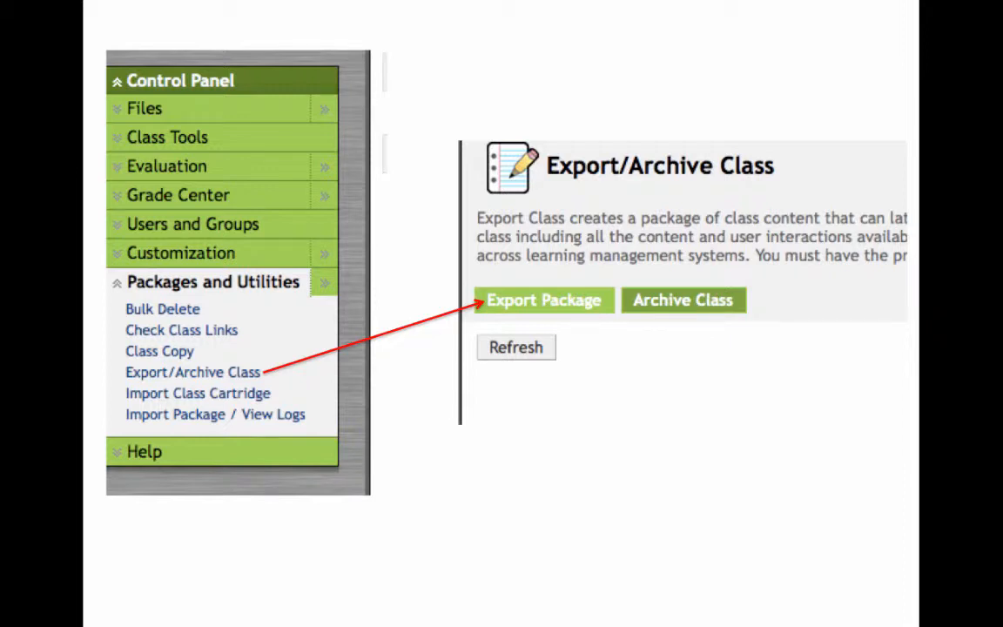
click(542, 300)
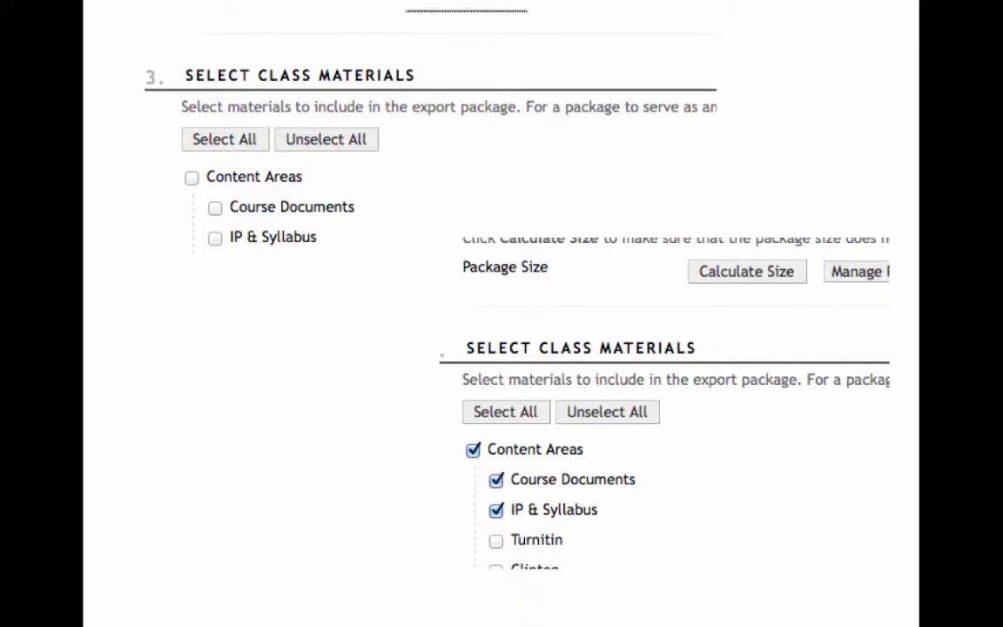
- Circle the confirmation-email notice on the Submit slide, then reach the Compress slide
click(747, 121)
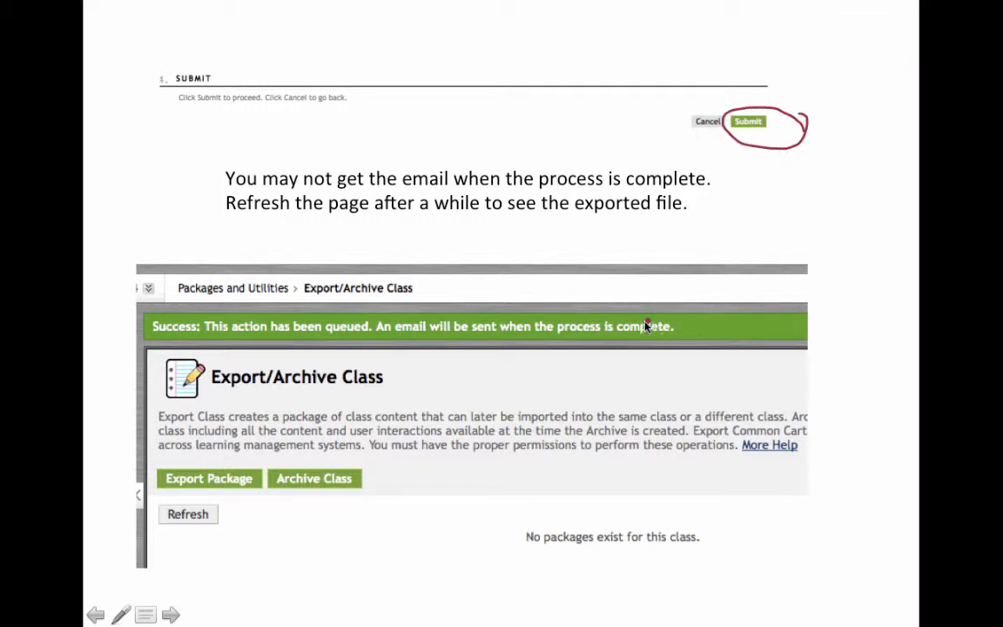
drag(645, 327, 662, 361)
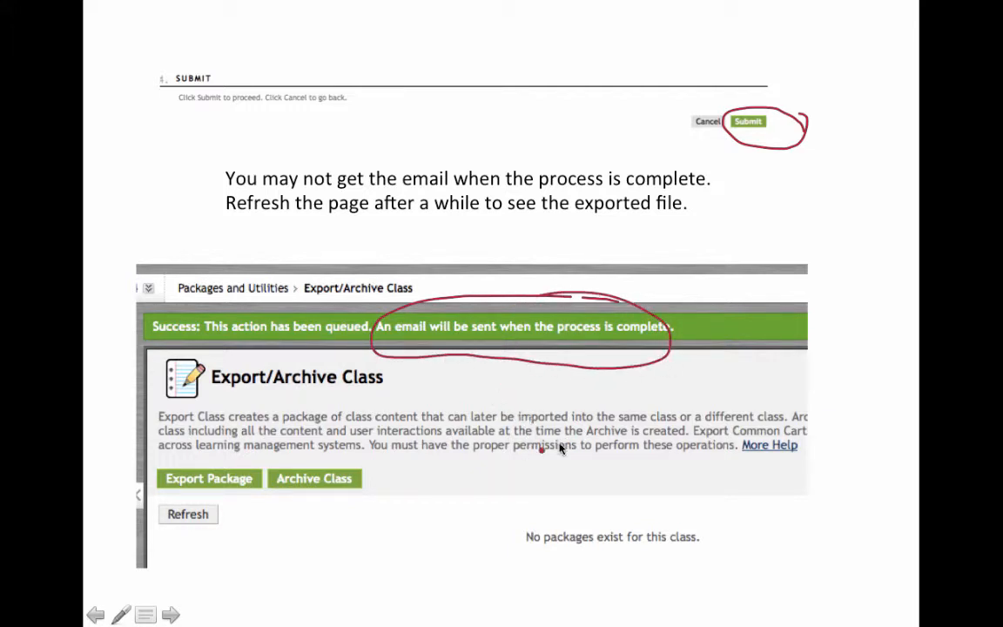
mouse_move(299, 530)
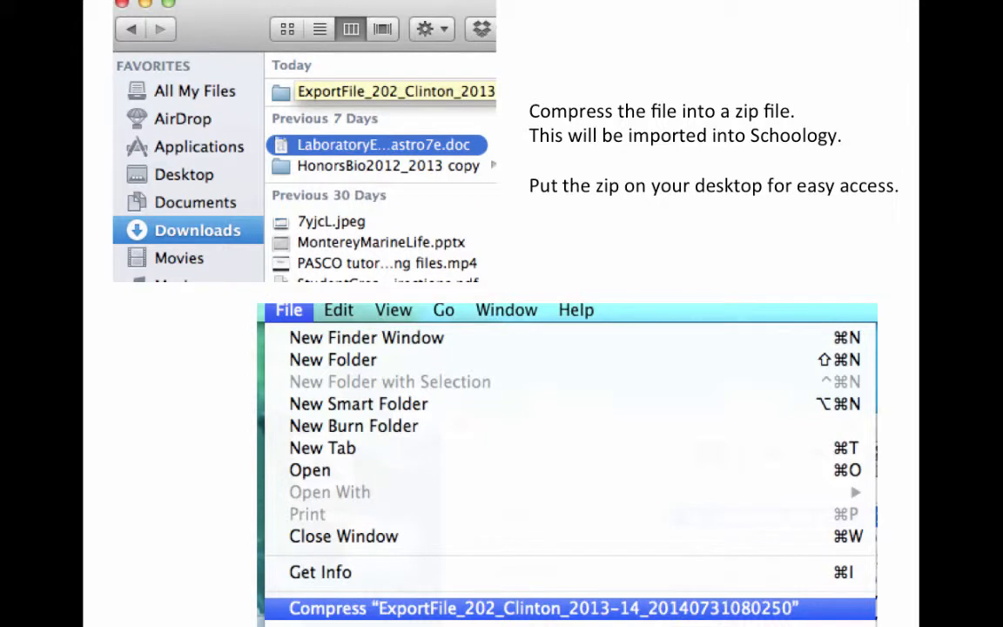
click(542, 608)
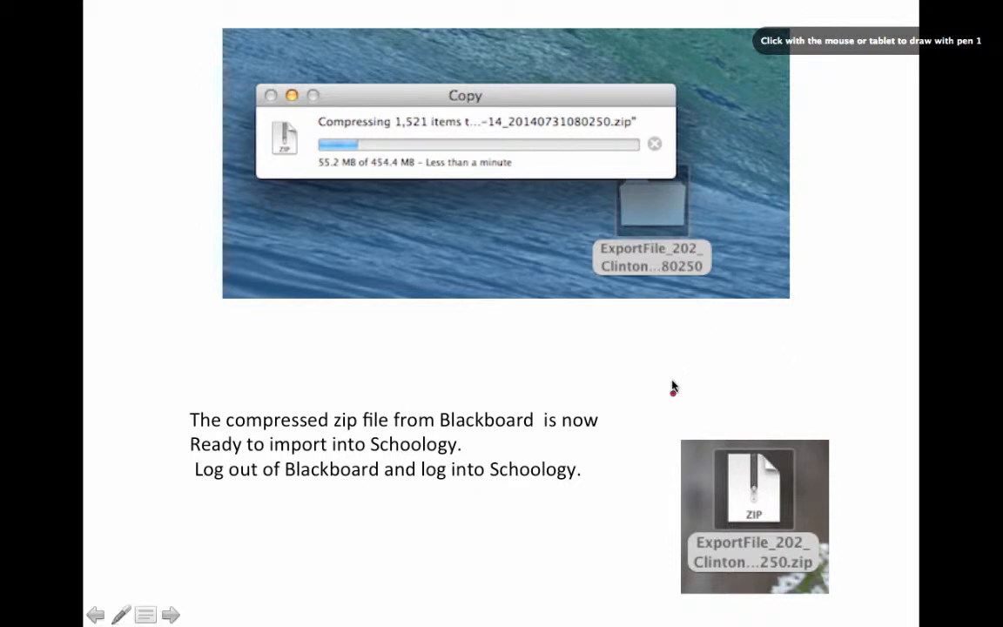
- Advance through the compression-progress slide to the Schoology My Resources Import slide
drag(675, 387, 601, 492)
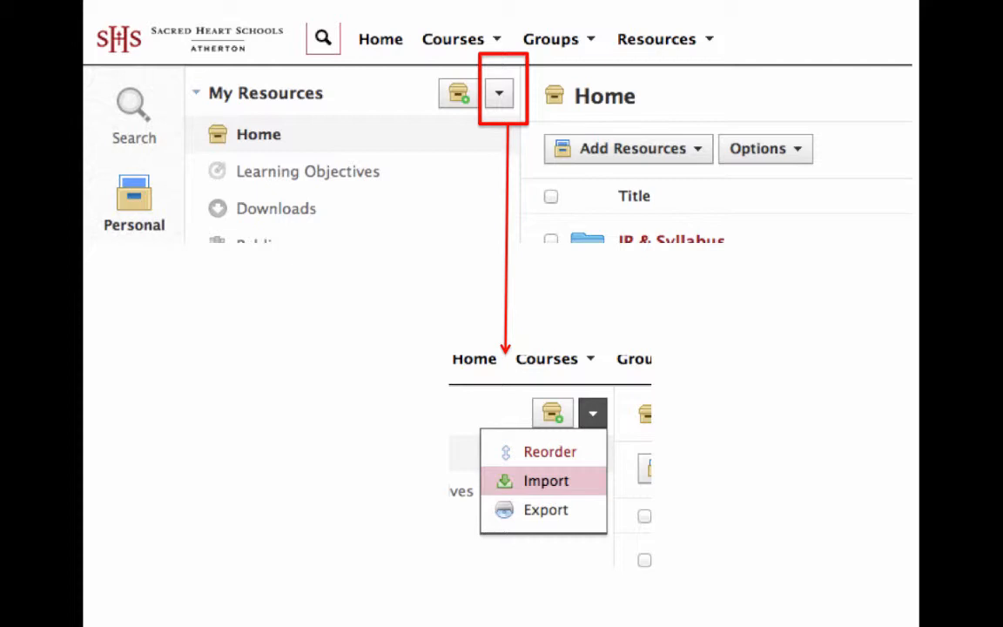
- Advance to the file-chooser slide showing the ExportFile zip and Choose button
click(545, 481)
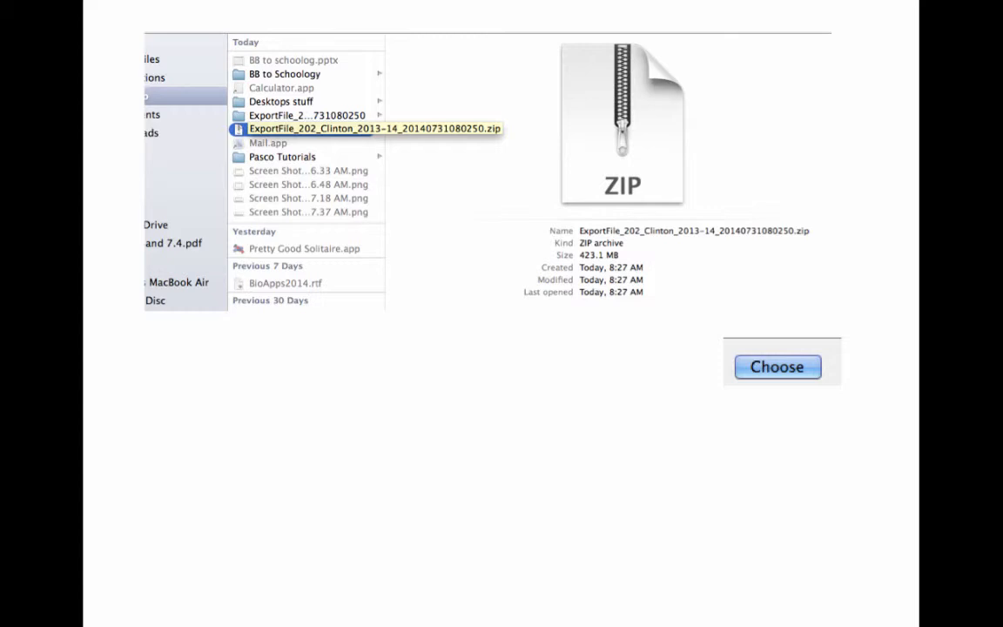
- Advance through the Import Collection slide to the final slide on where imported files appear
click(777, 366)
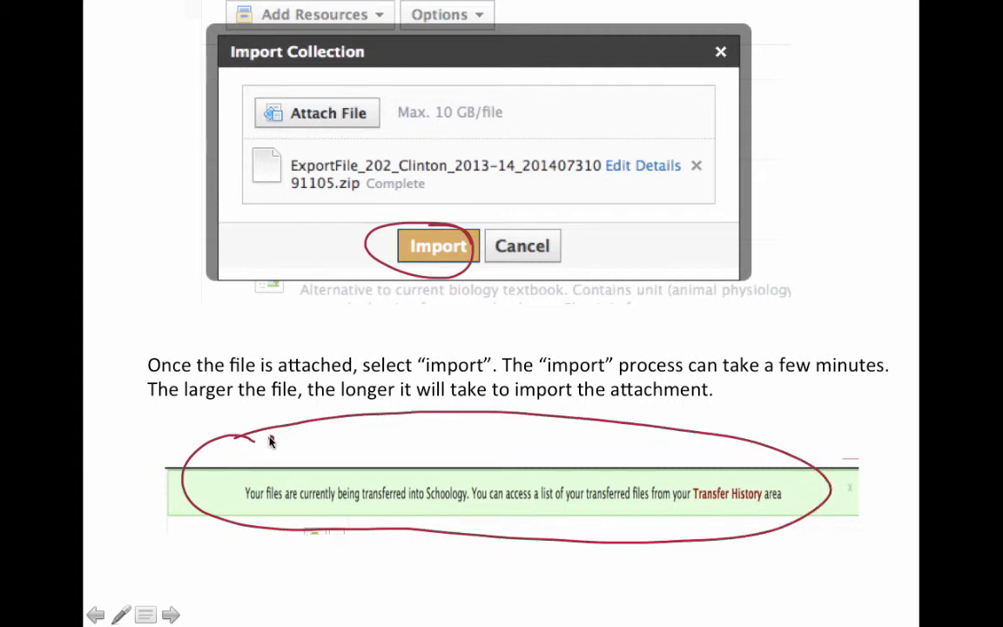
mouse_move(309, 456)
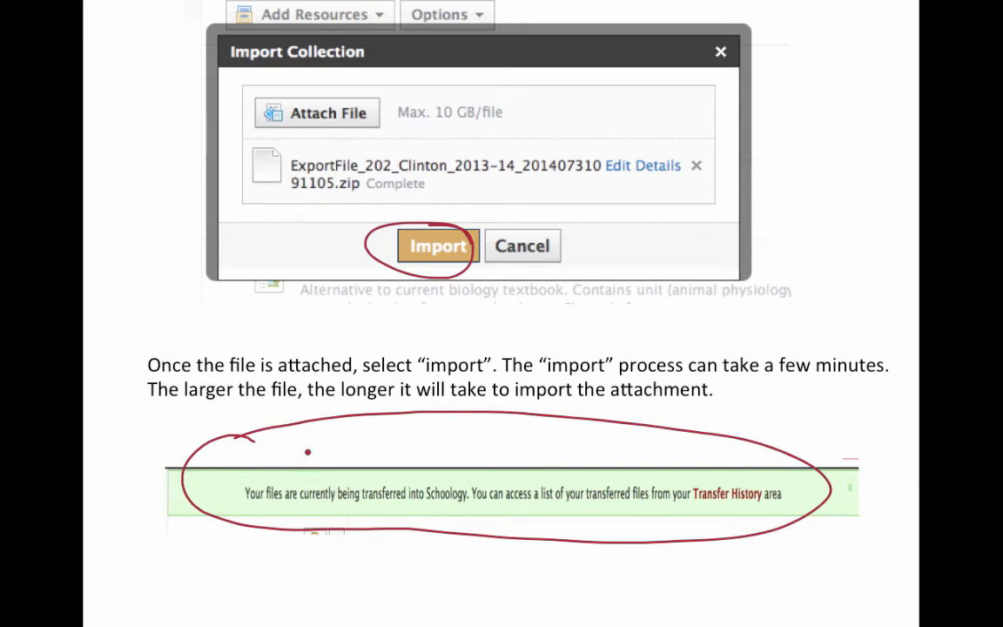
click(437, 246)
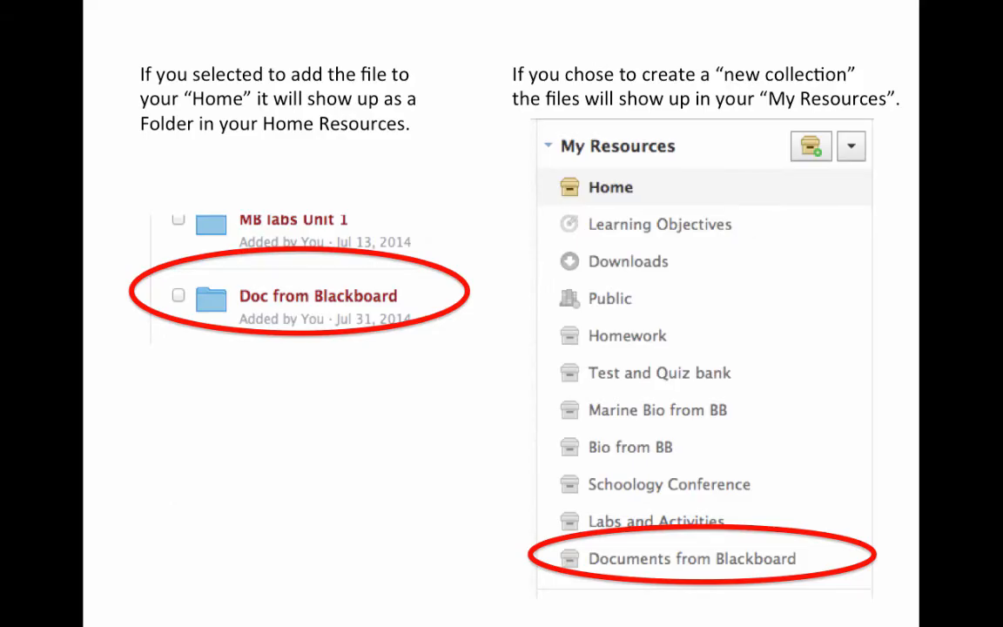